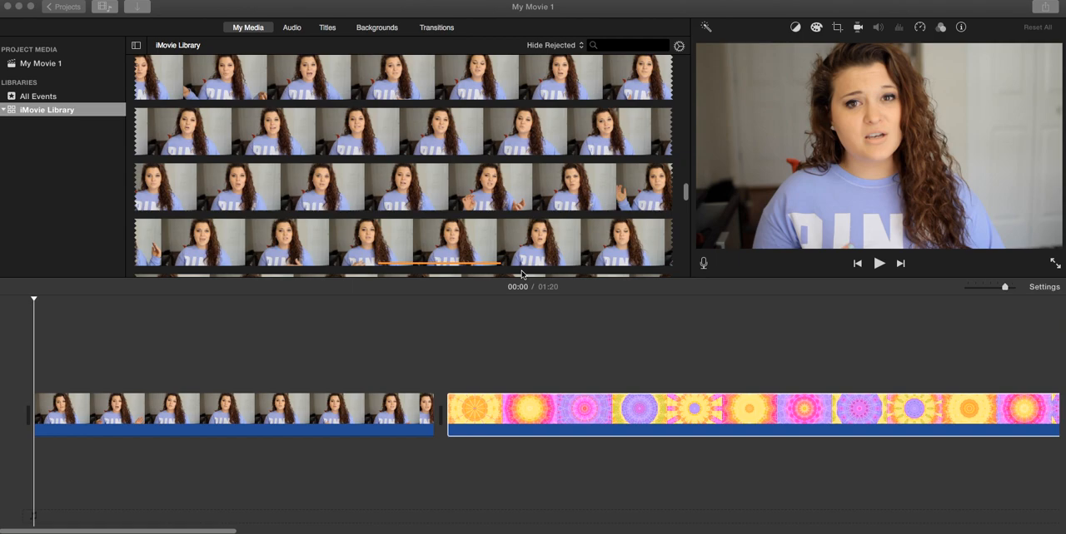
mouse_move(576, 388)
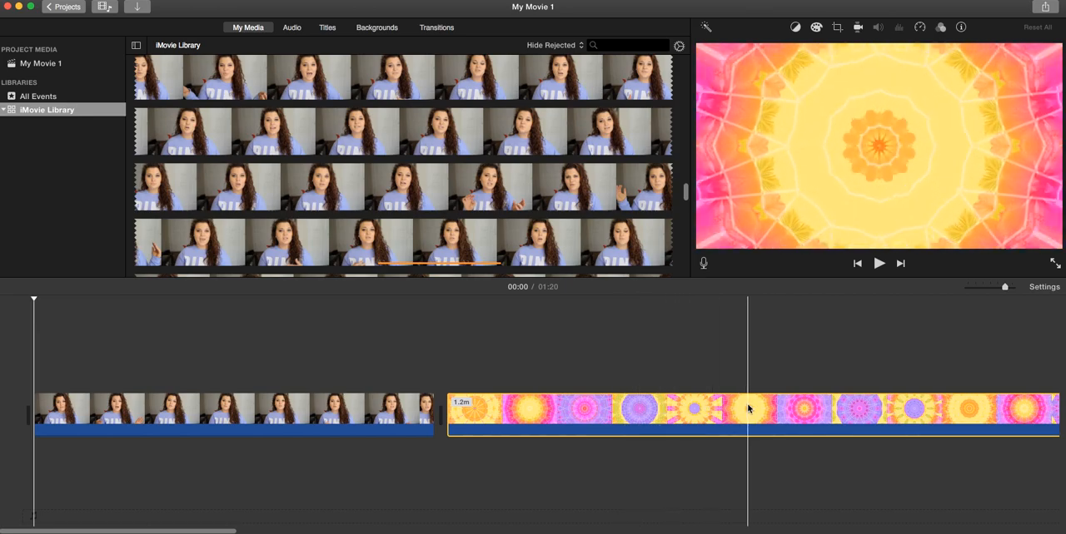
Layer the interview clip above the kaleidoscope clip as an overlay in the timeline
click(619, 426)
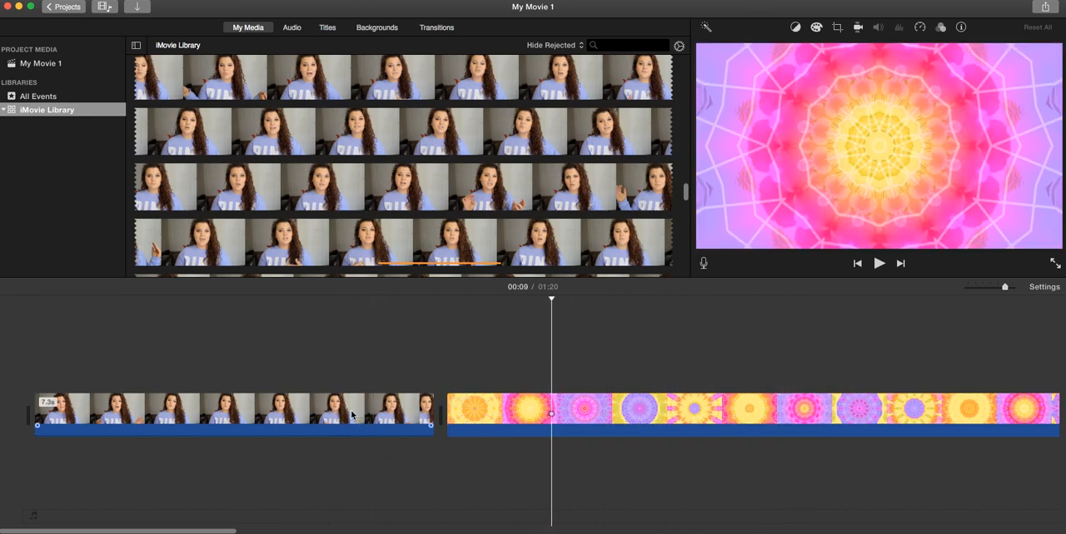
click(213, 410)
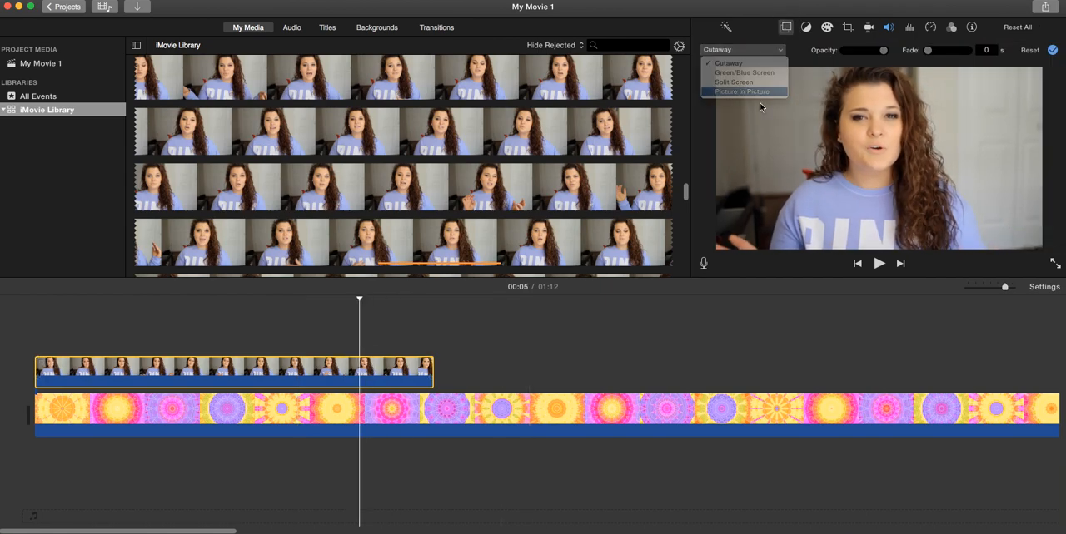
Make the overlay a Picture in Picture inset, enlarge it to nearly fill the frame, and choose its border colour
click(743, 92)
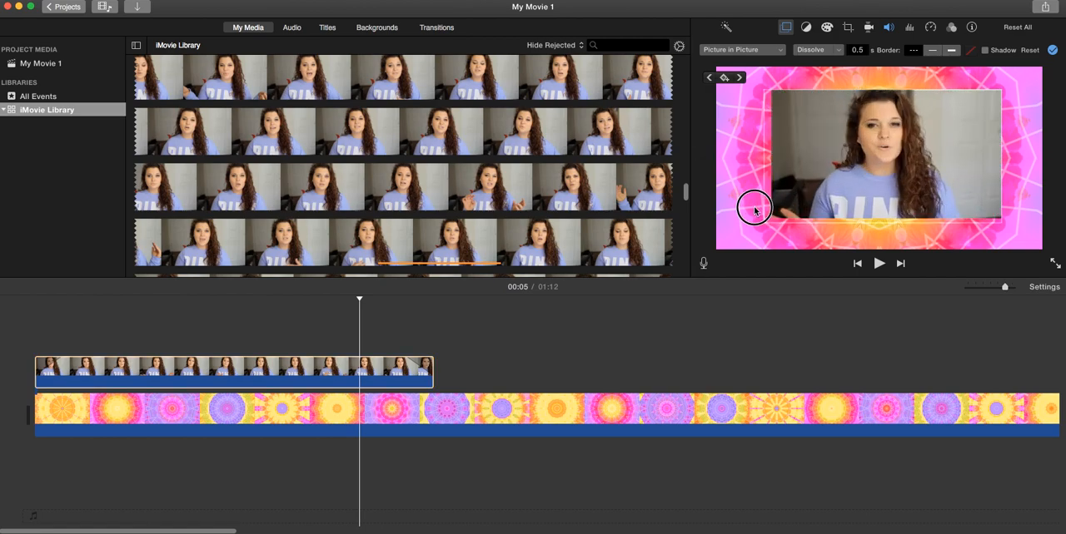
drag(756, 210, 839, 190)
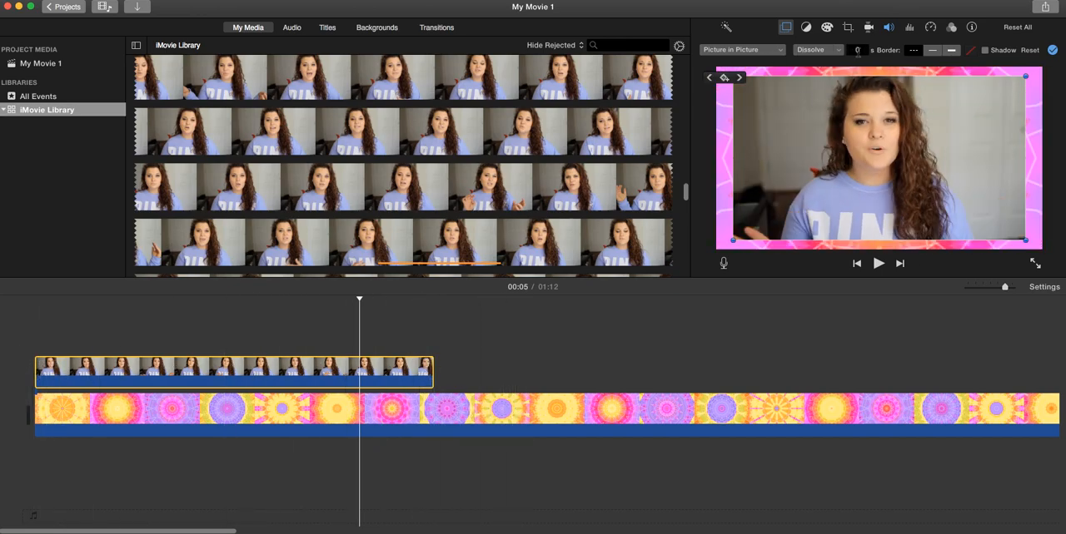
click(971, 50)
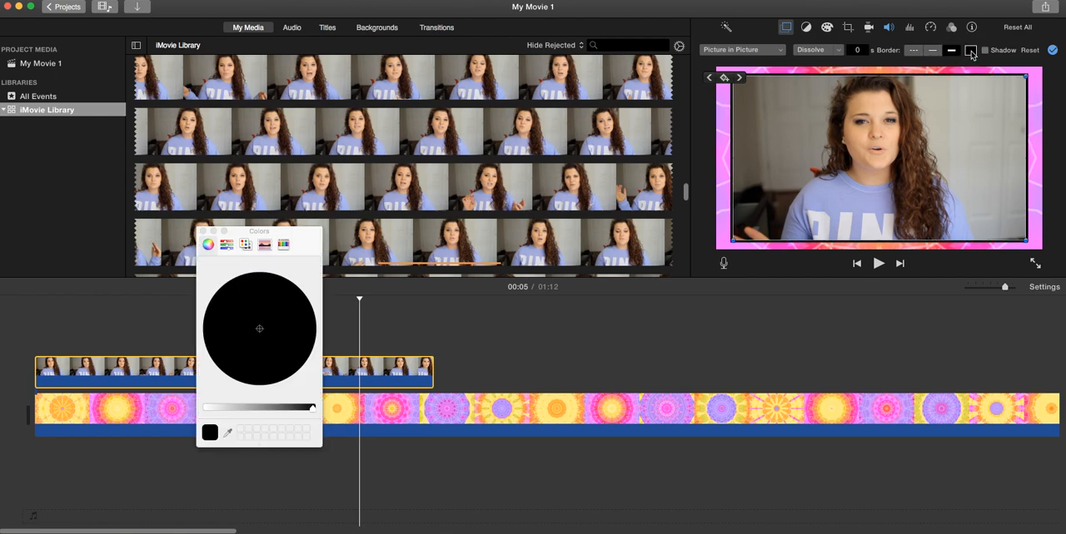